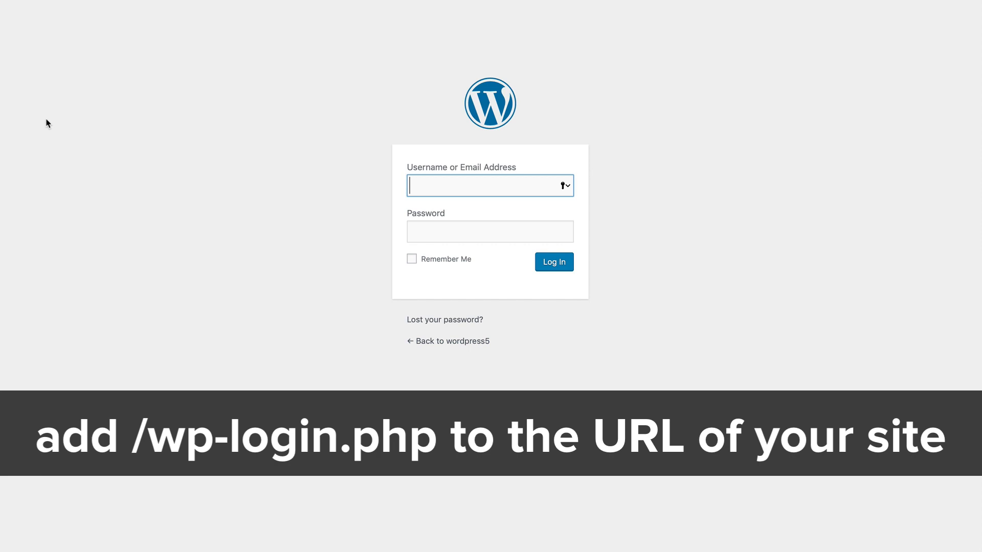
# Log in to the WordPress admin as user 'admin' to reach the Dashboard.
pyautogui.write('admin')
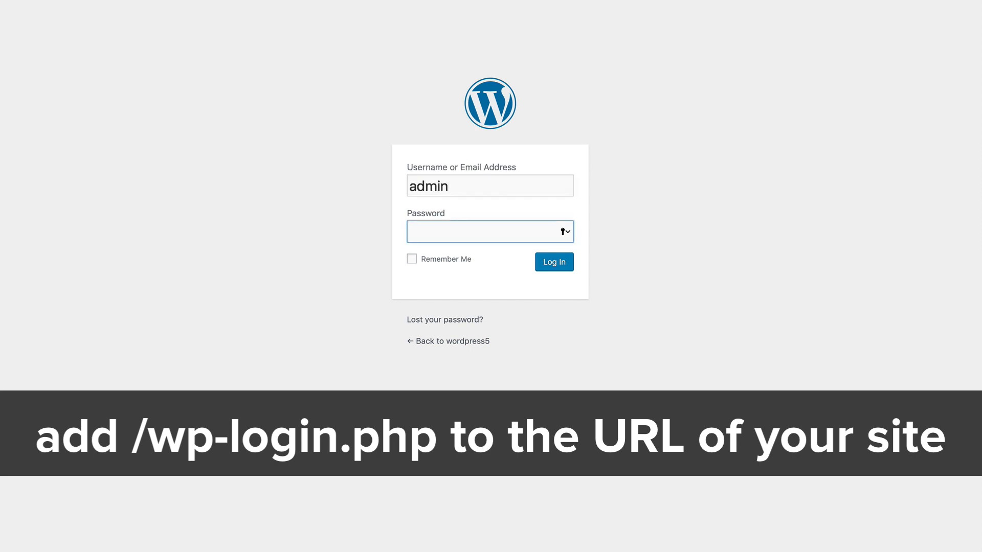
pyautogui.click(553, 261)
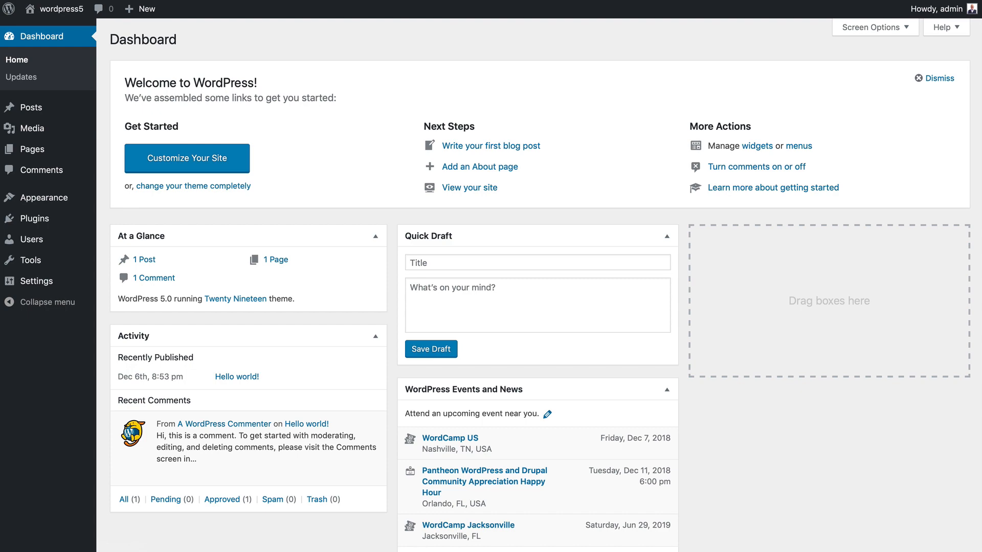
pyautogui.click(10, 10)
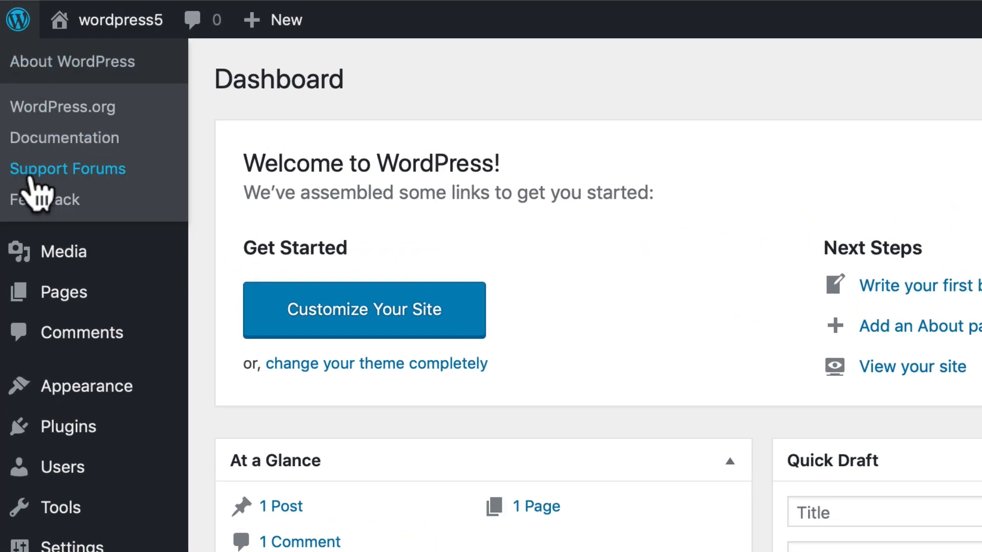
pyautogui.moveTo(121, 21)
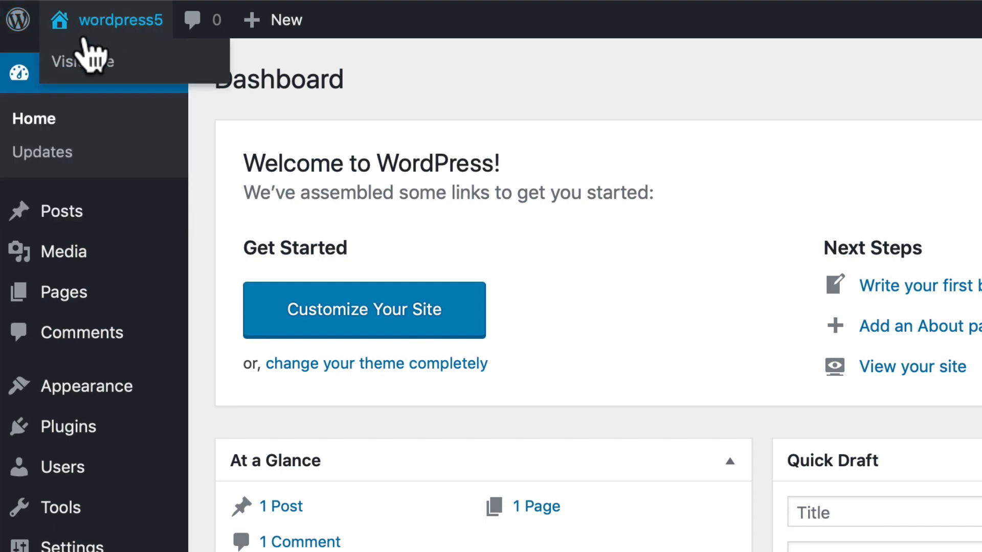
pyautogui.click(83, 61)
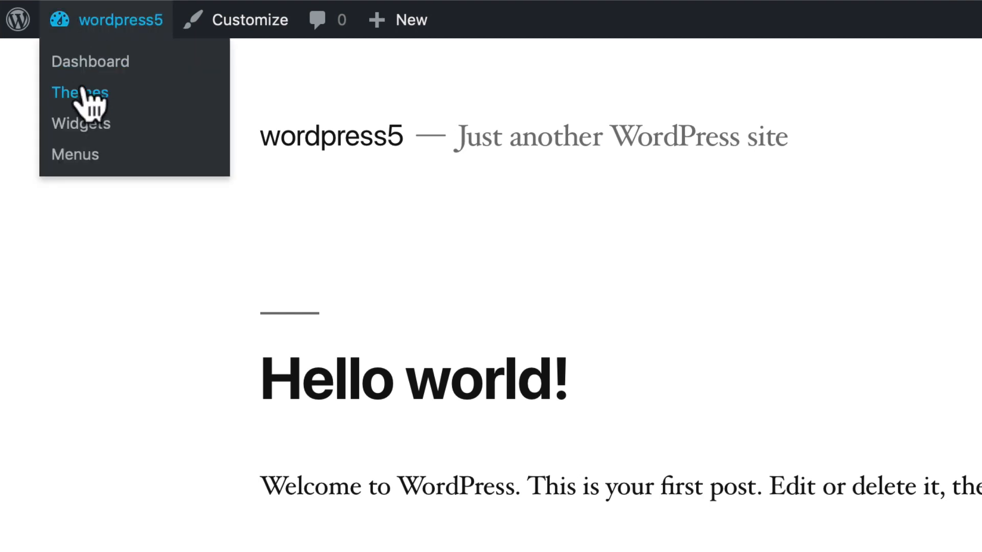
pyautogui.click(90, 62)
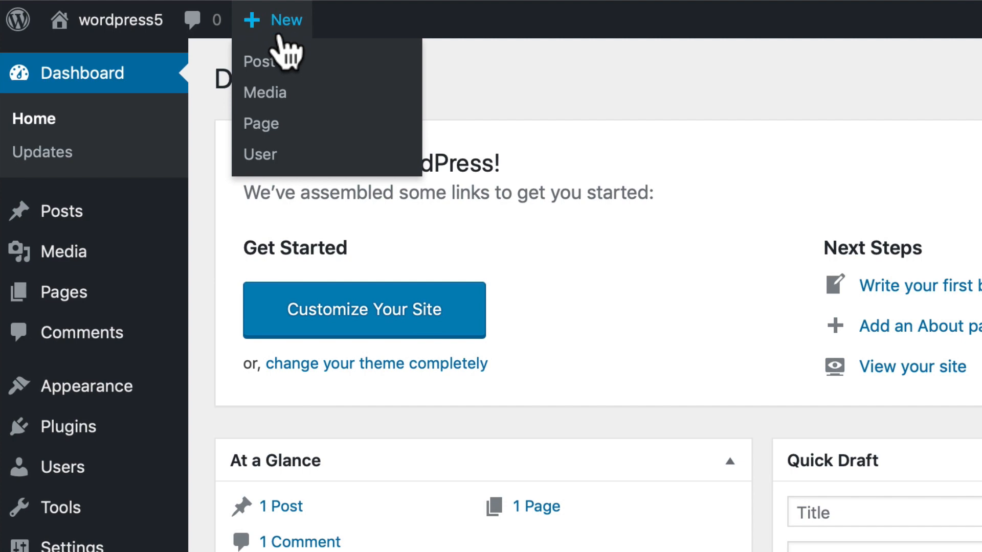
pyautogui.scroll(-3)
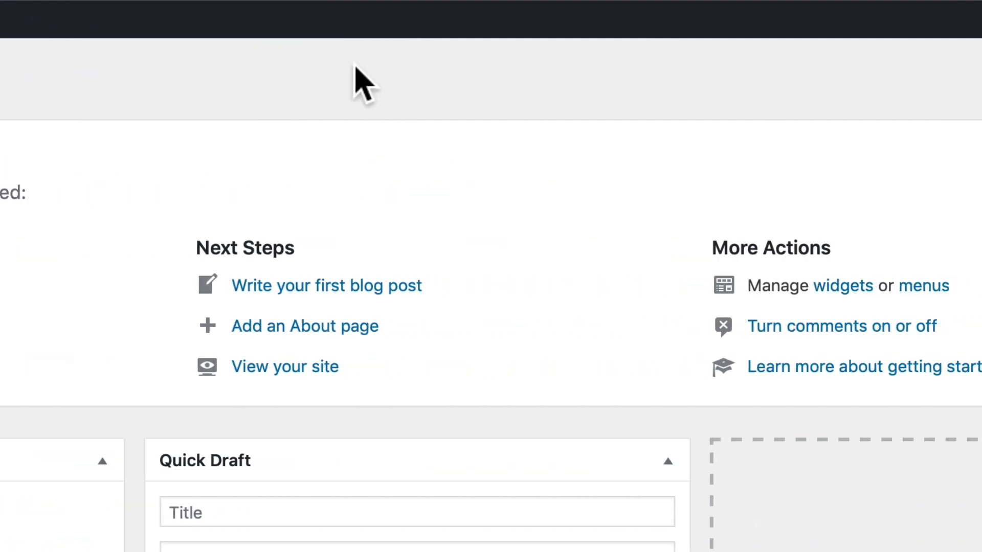
pyautogui.click(899, 20)
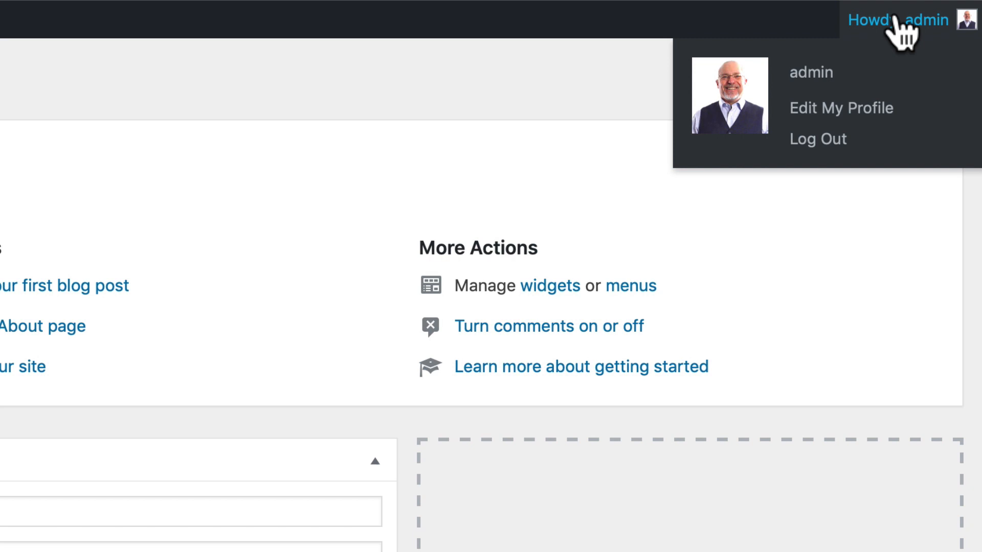
pyautogui.moveTo(870, 118)
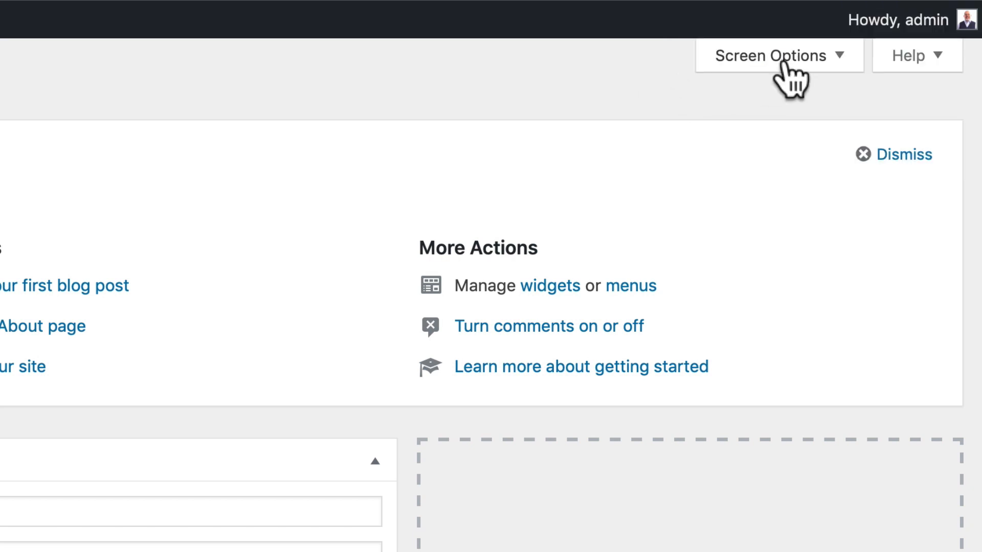
pyautogui.click(778, 55)
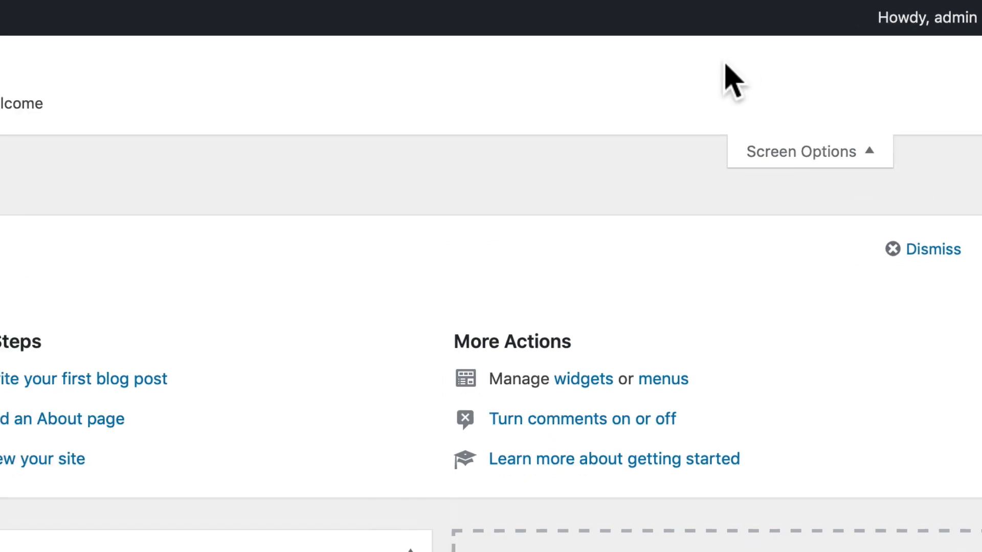
pyautogui.click(808, 151)
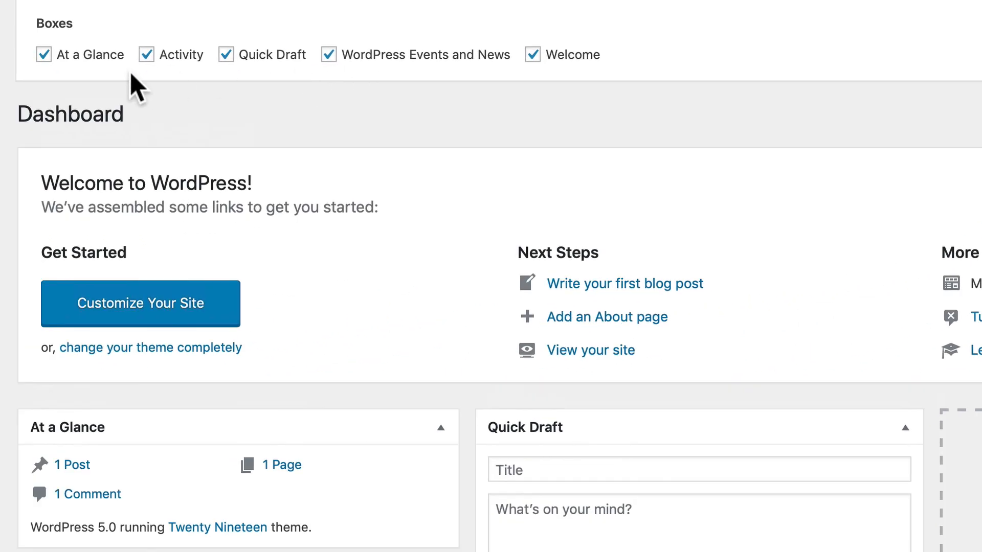
pyautogui.moveTo(339, 85)
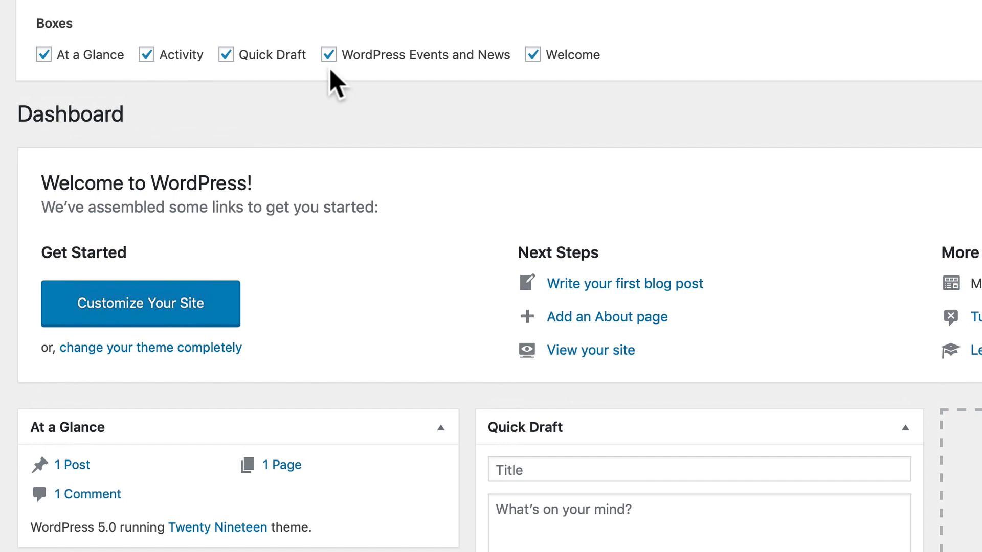
pyautogui.click(533, 54)
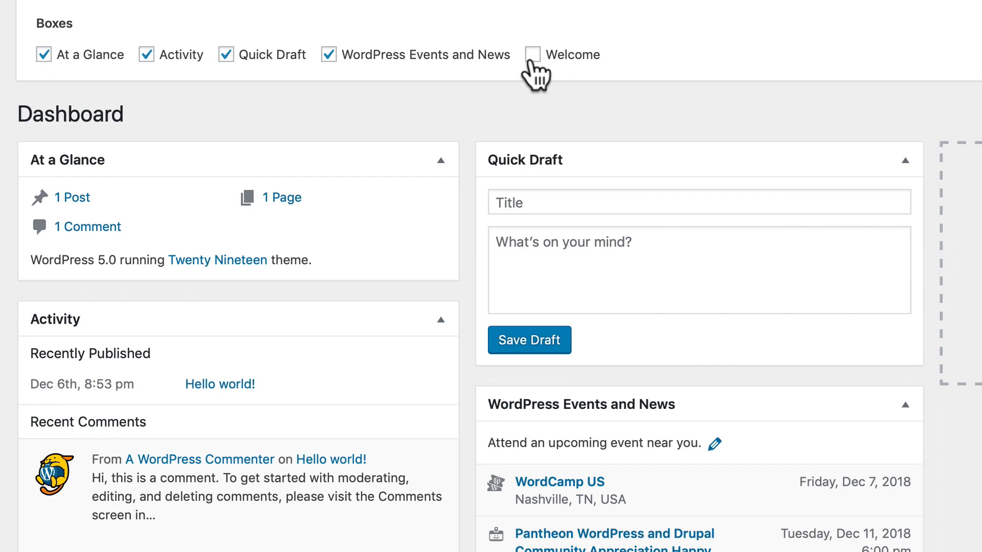
pyautogui.click(532, 54)
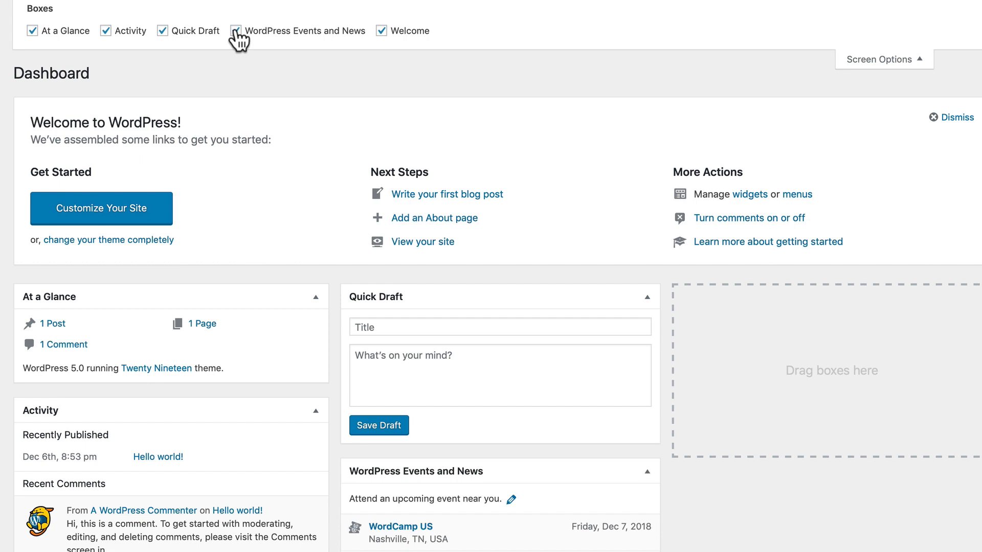
pyautogui.click(235, 30)
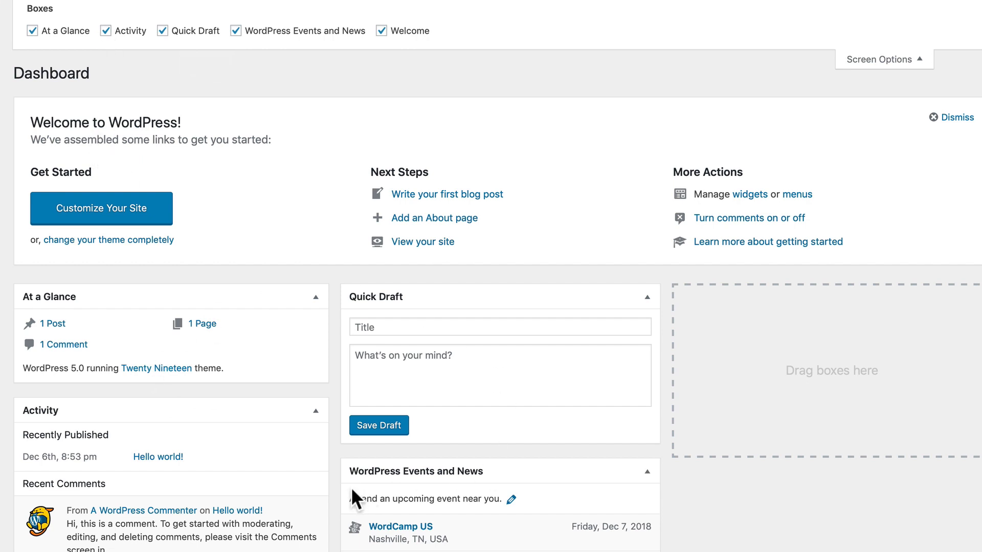
pyautogui.moveTo(864, 100)
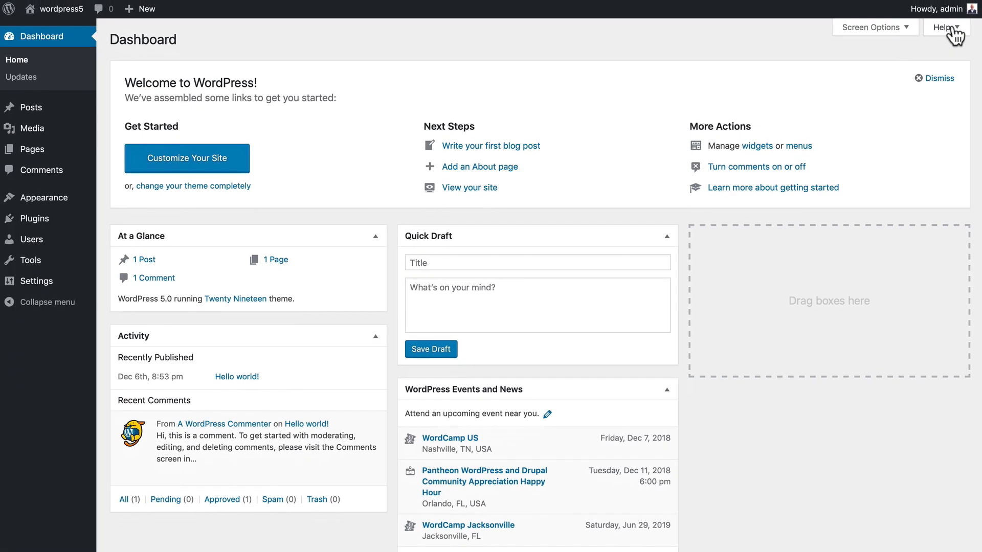
pyautogui.click(942, 27)
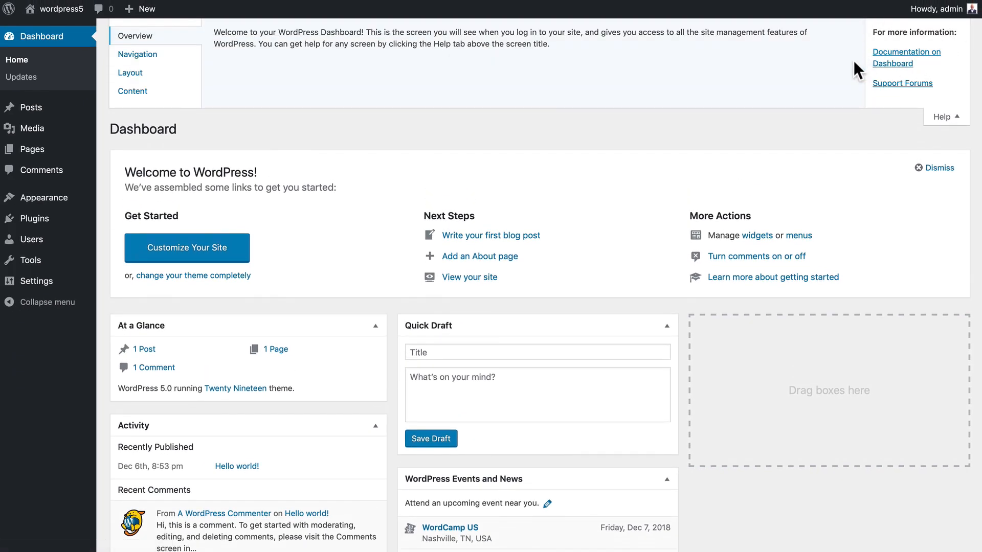
pyautogui.moveTo(367, 79)
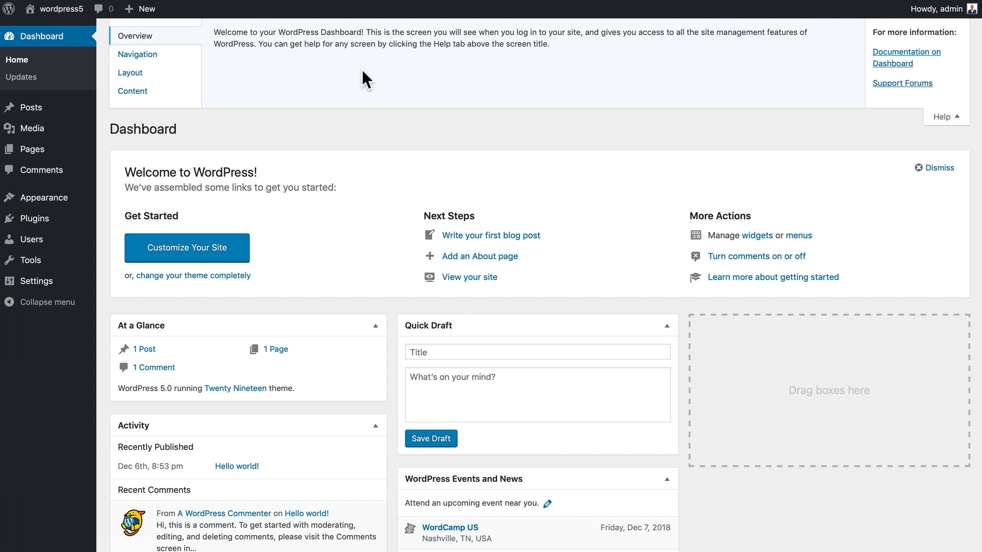
pyautogui.click(942, 117)
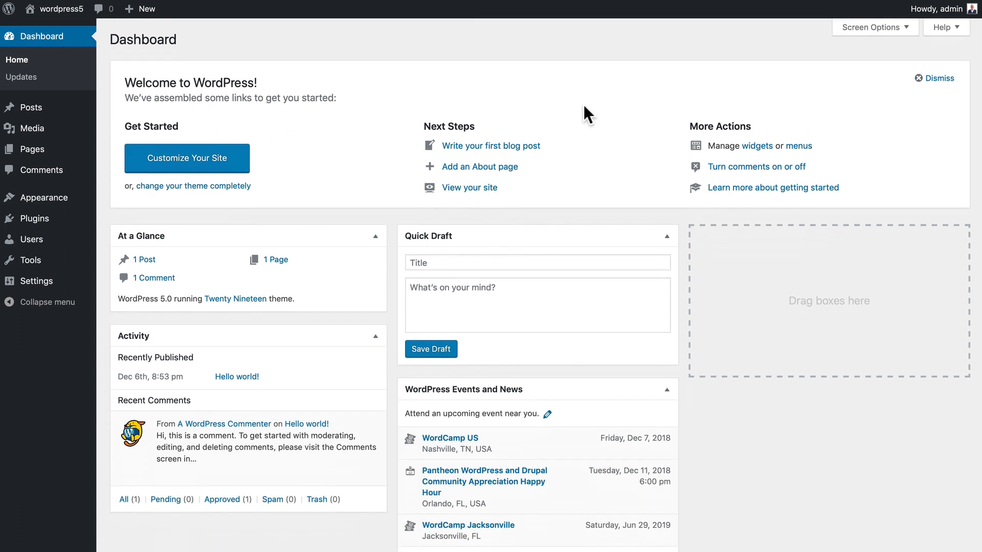
pyautogui.moveTo(291, 116)
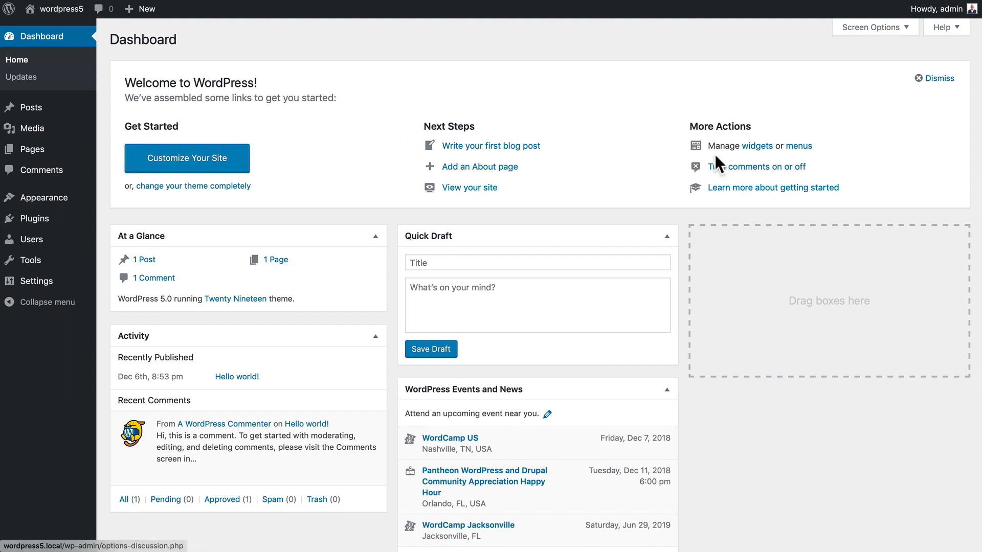
pyautogui.moveTo(634, 161)
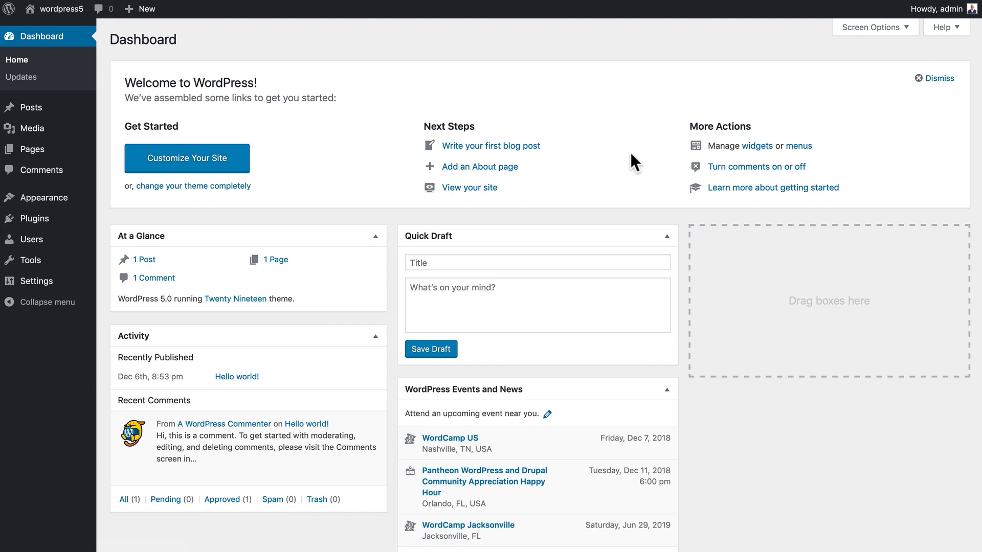
# Dismiss the Welcome to WordPress panel so the widget boxes move to the top.
pyautogui.click(934, 78)
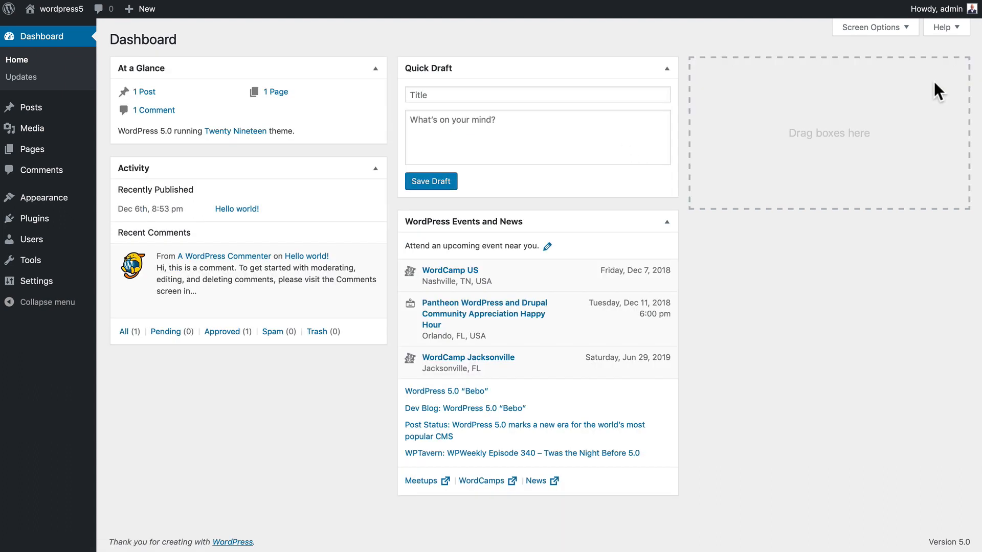
pyautogui.moveTo(286, 130)
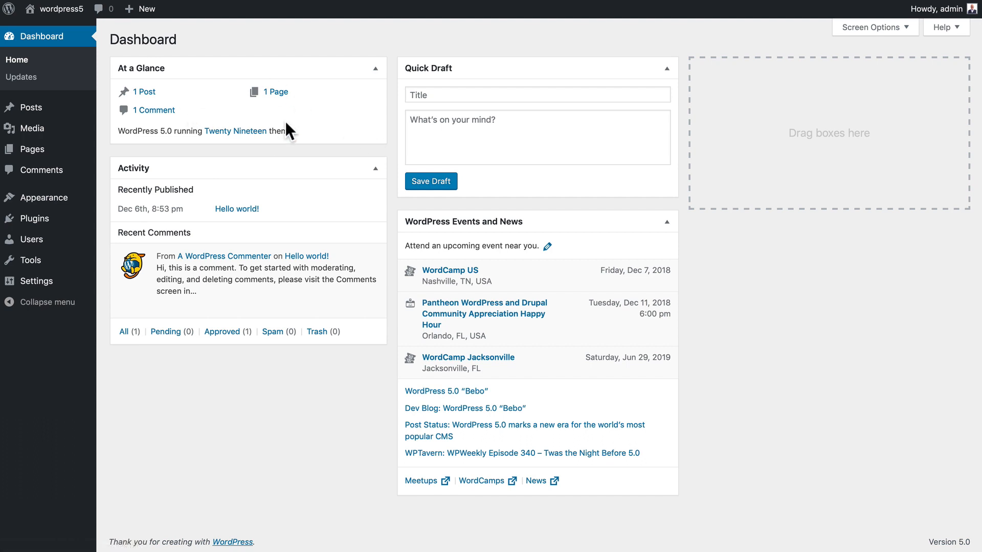
pyautogui.moveTo(153, 109)
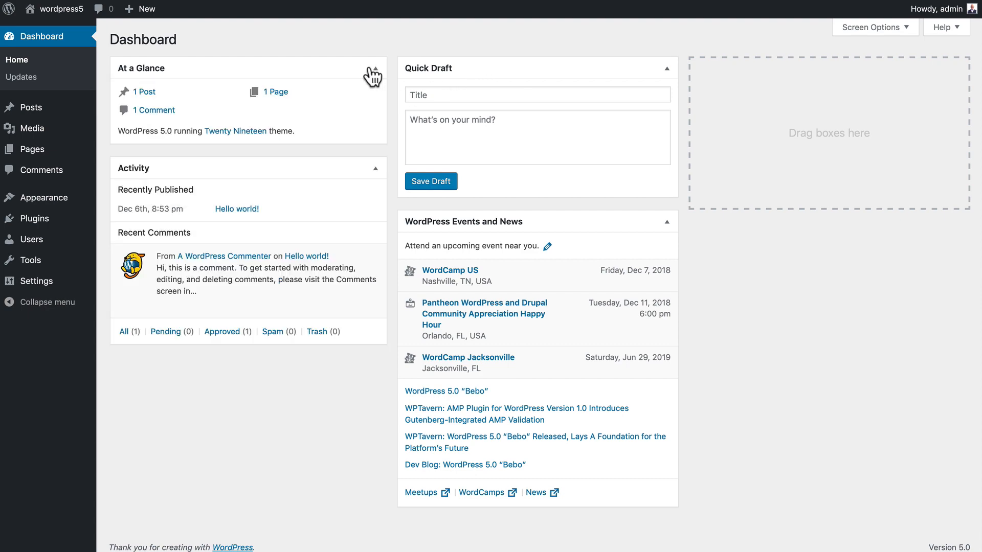
# Arrange widgets: At a Glance with Quick Draft in column one, Activity in column two, Events and News in column three.
pyautogui.moveTo(248, 67); pyautogui.dragTo(817, 85)
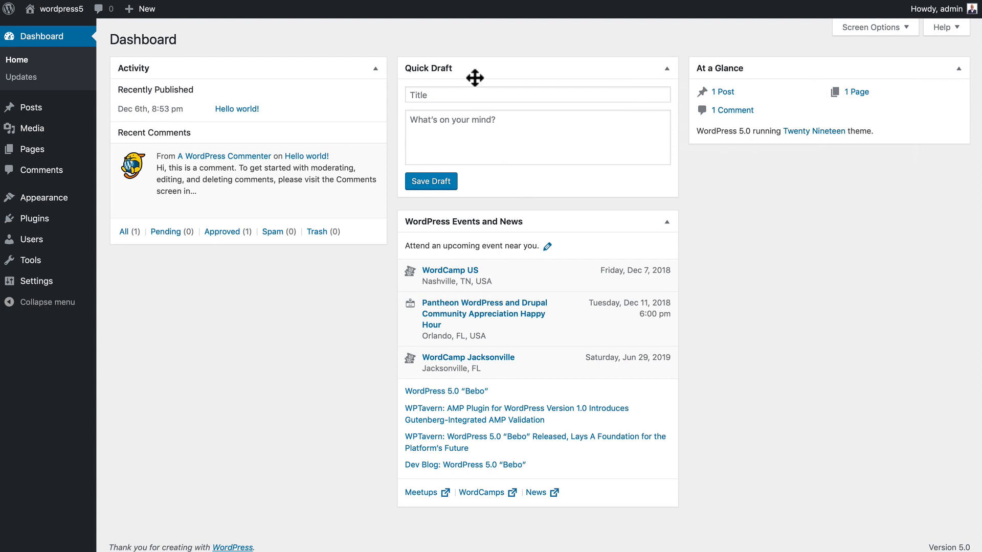
pyautogui.moveTo(720, 69); pyautogui.dragTo(241, 73)
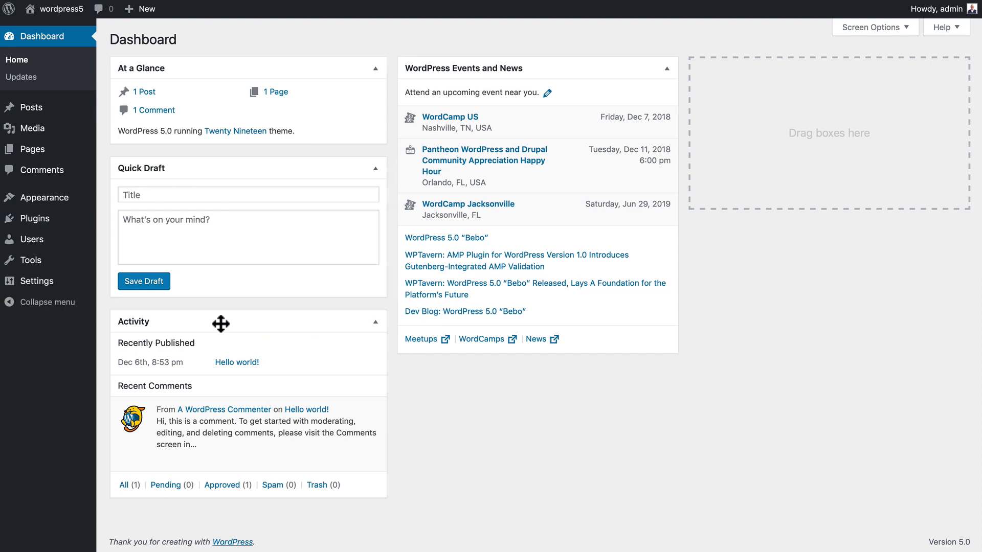
pyautogui.moveTo(221, 321); pyautogui.dragTo(498, 69)
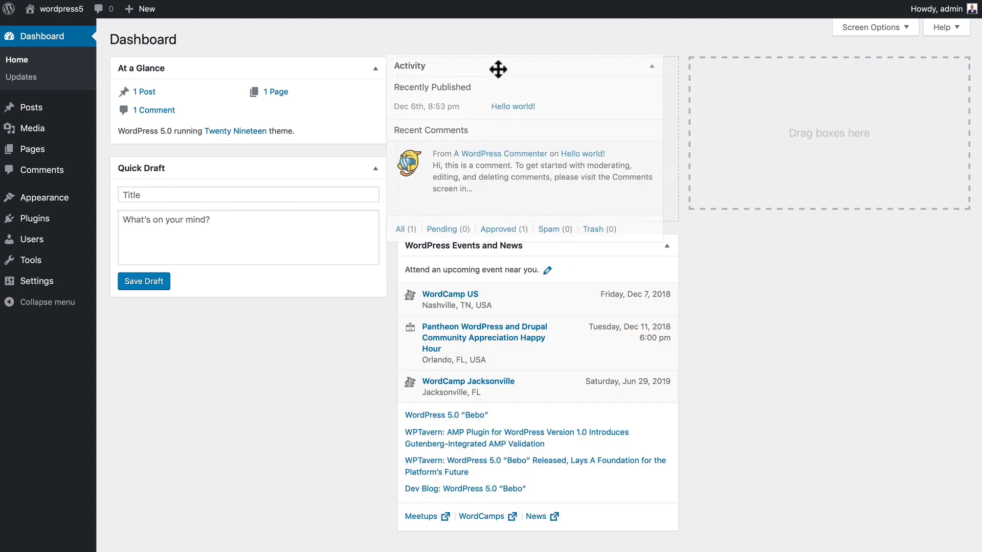
pyautogui.moveTo(498, 68); pyautogui.dragTo(832, 63)
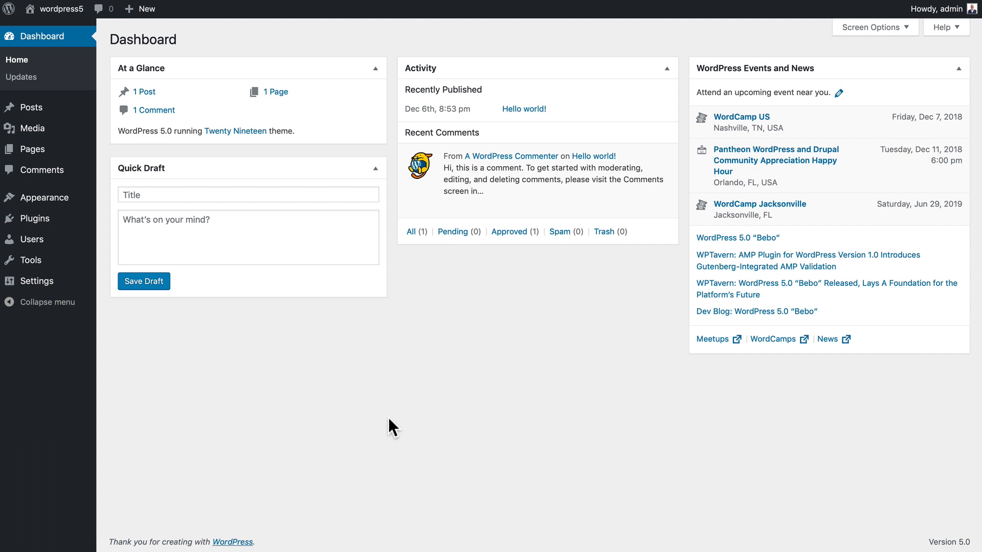
pyautogui.moveTo(491, 465)
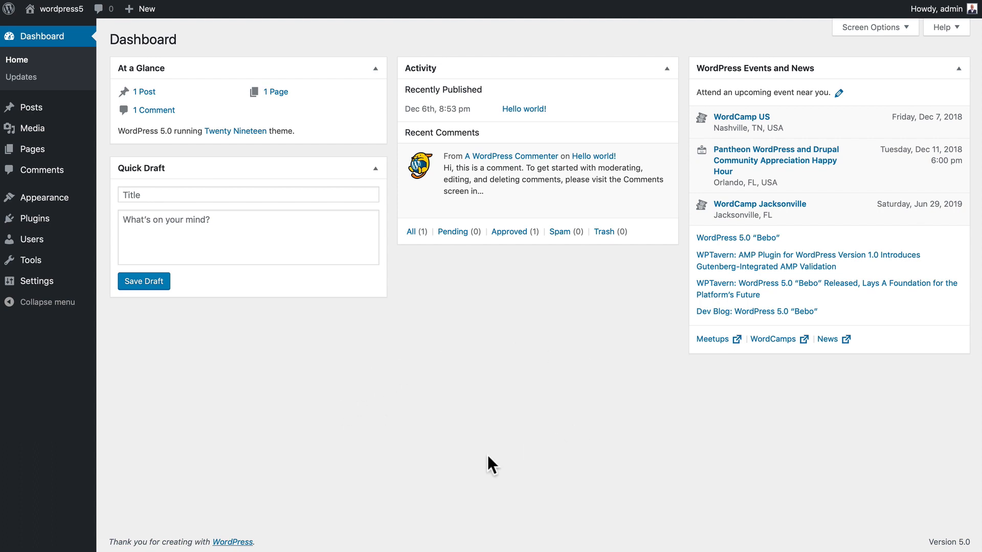
pyautogui.moveTo(543, 369)
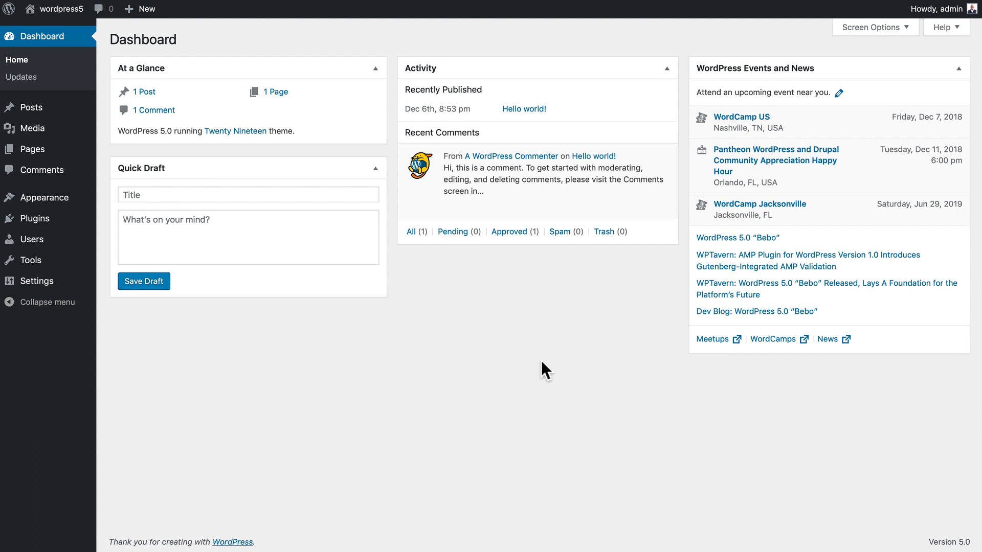
pyautogui.moveTo(445, 368)
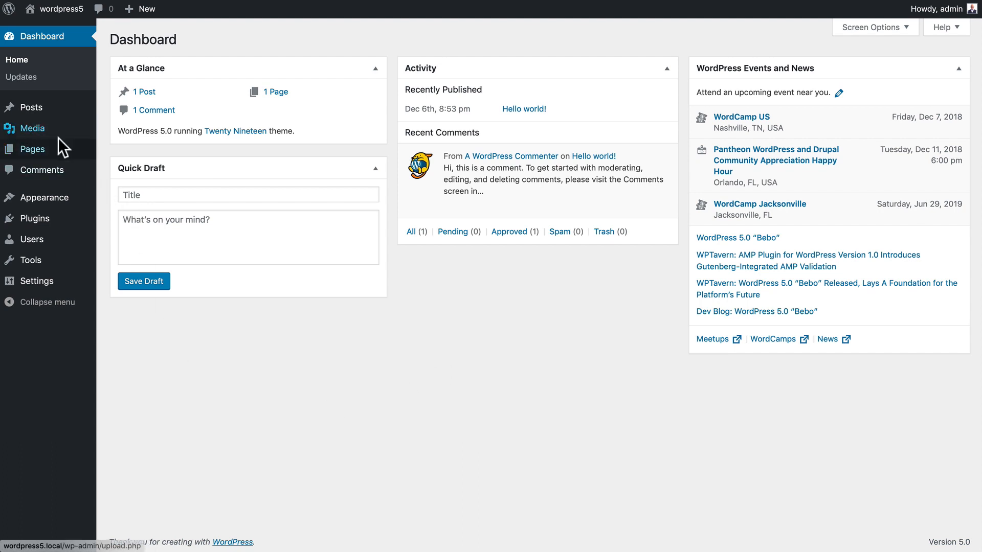
pyautogui.moveTo(32, 149)
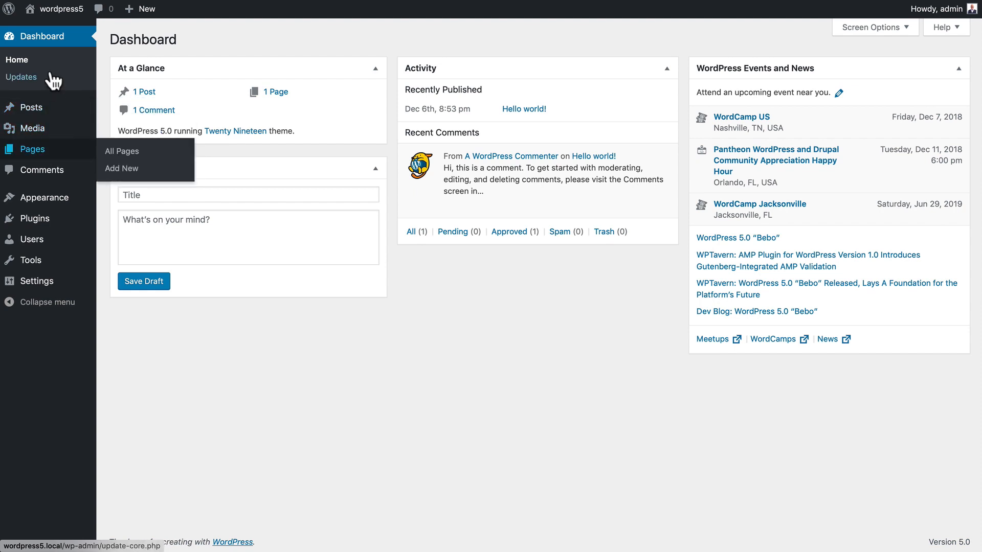
pyautogui.moveTo(40, 82)
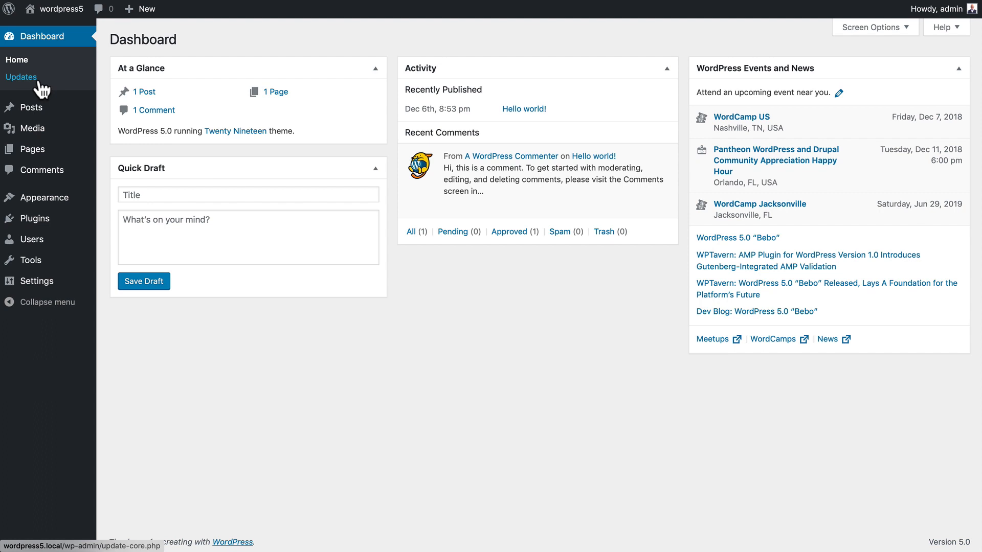
pyautogui.moveTo(32, 128)
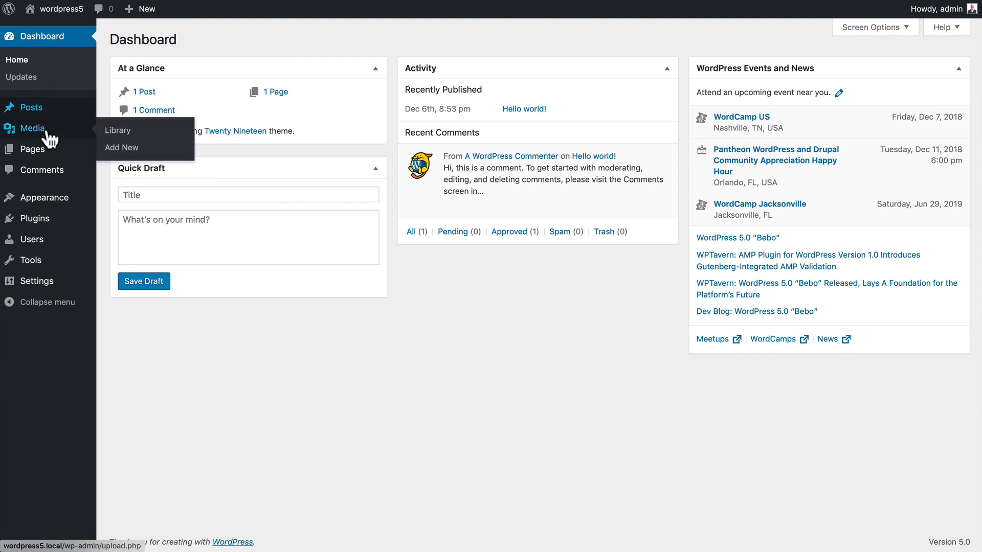
pyautogui.moveTo(83, 328)
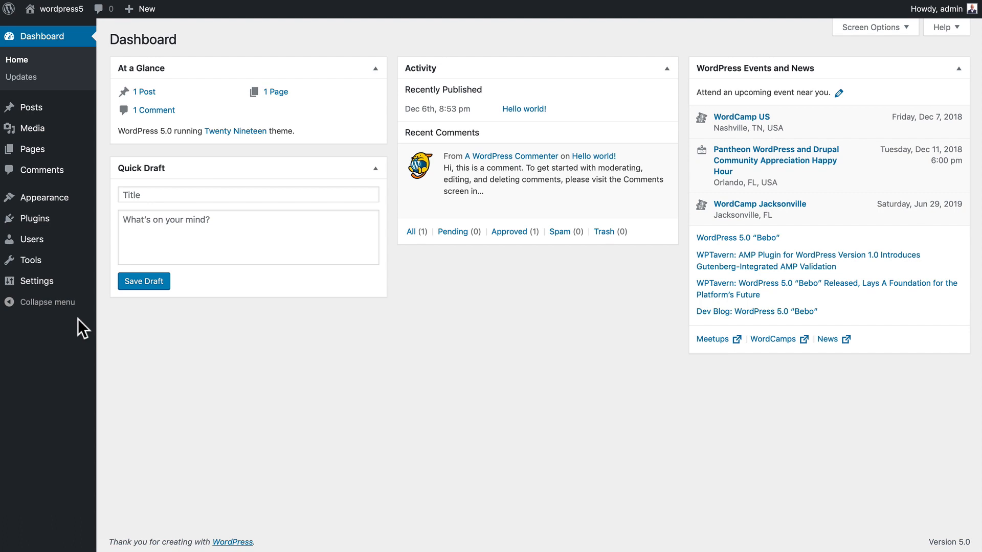
pyautogui.moveTo(19, 309)
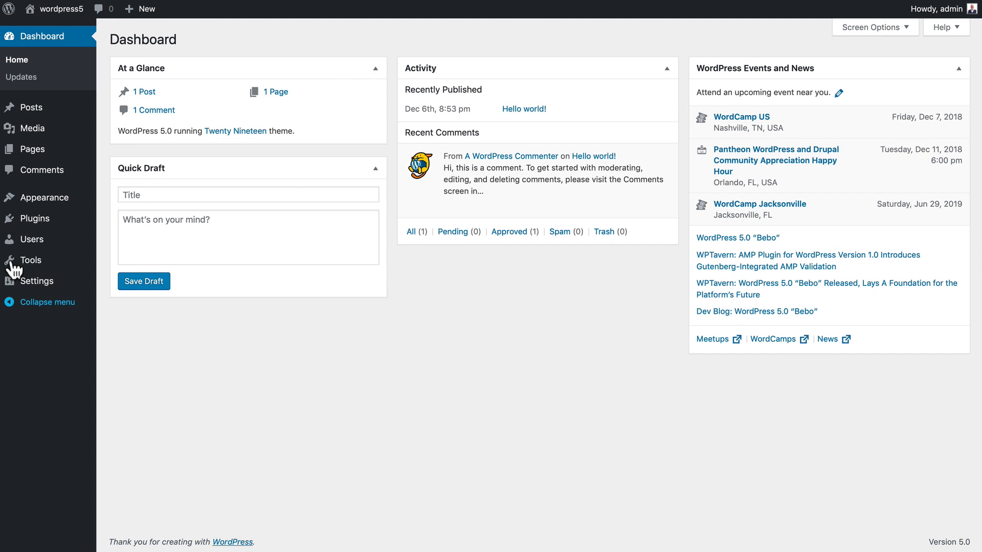
pyautogui.moveTo(26, 342)
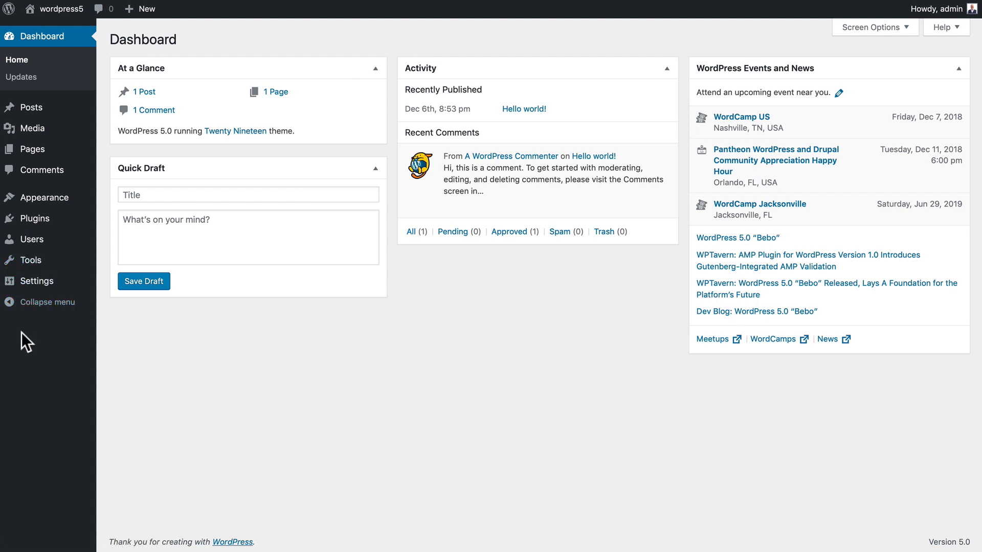